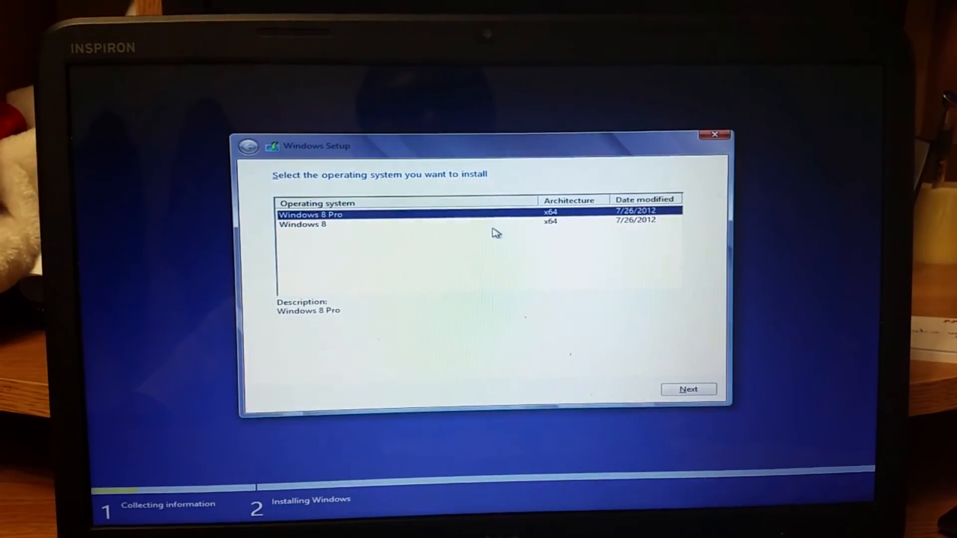
# Choose the Windows 8 edition (not Pro) and accept the licence terms
pyautogui.click(302, 225)
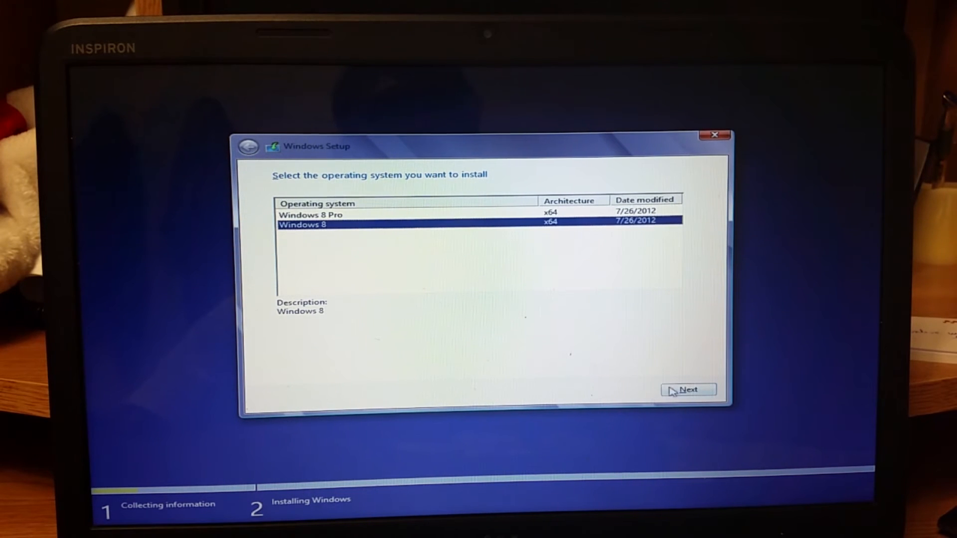
pyautogui.click(689, 390)
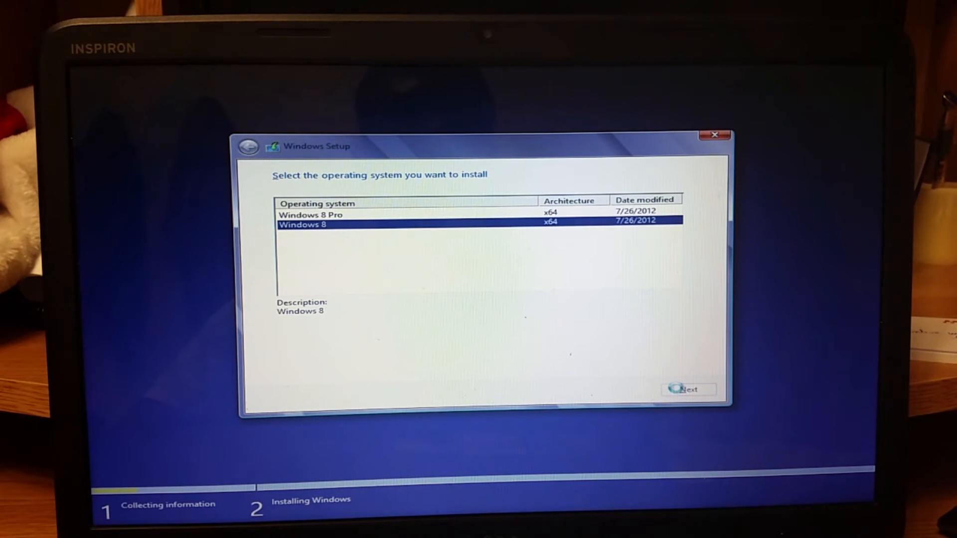
pyautogui.click(688, 390)
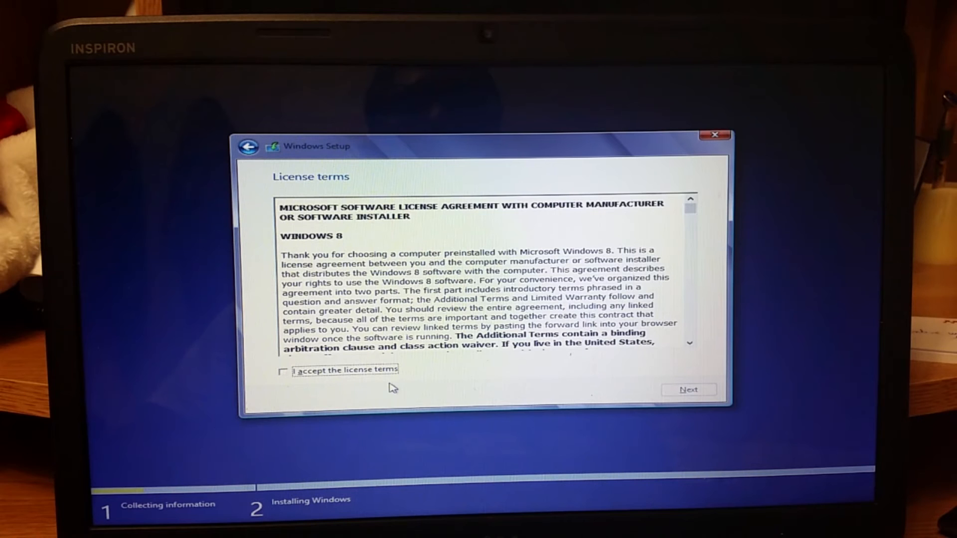
pyautogui.click(282, 369)
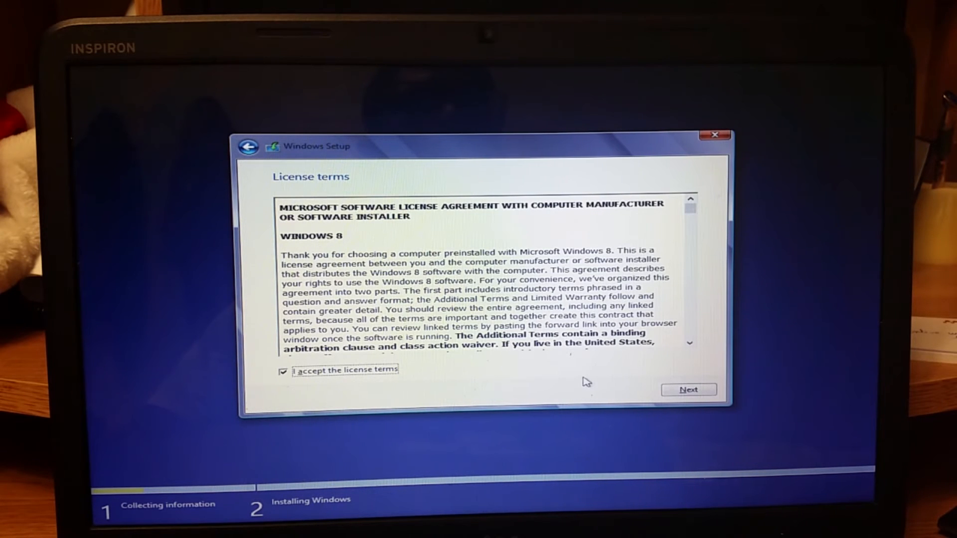
pyautogui.click(688, 390)
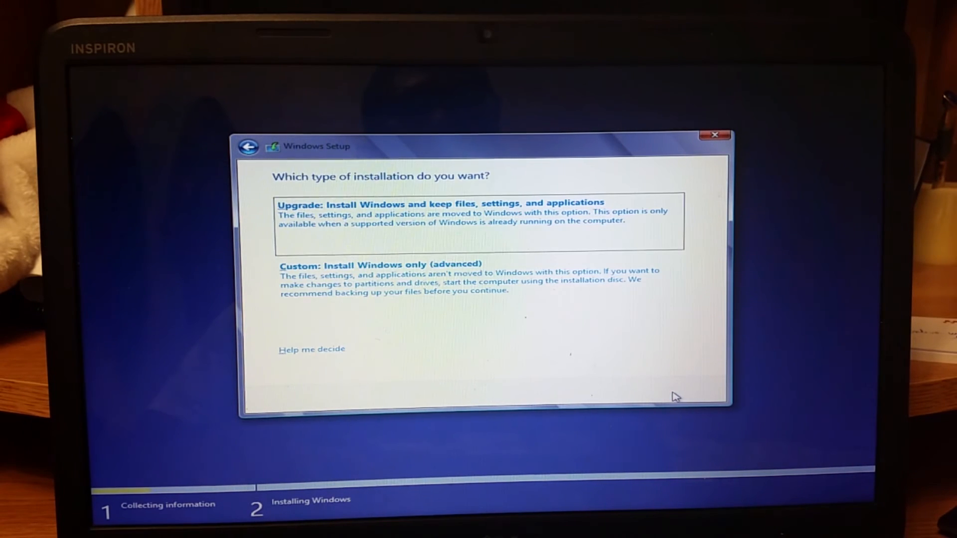
pyautogui.moveTo(517, 251)
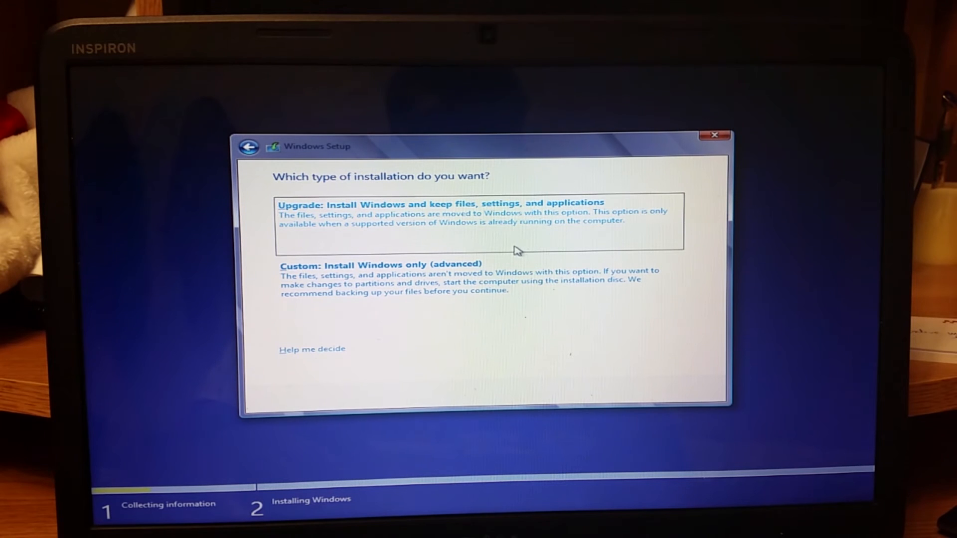
pyautogui.moveTo(495, 237)
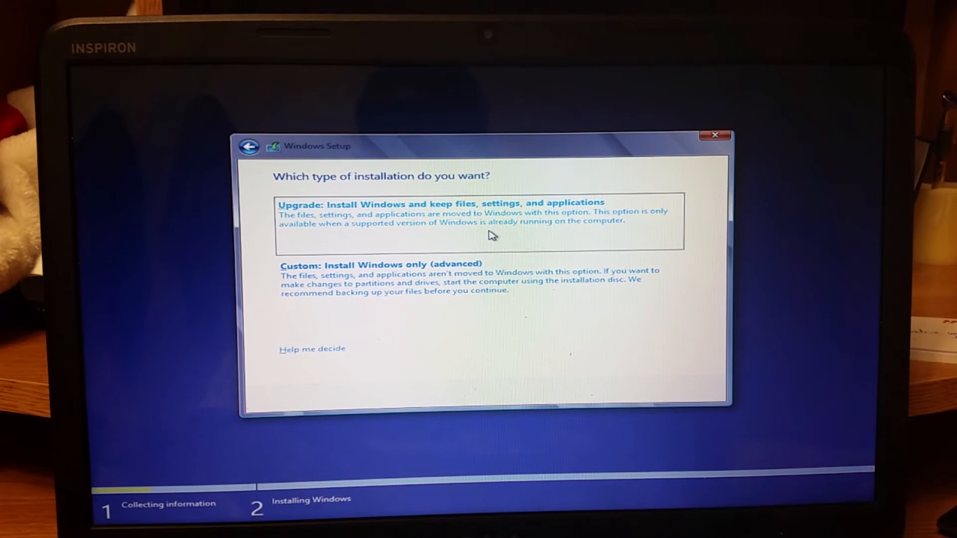
pyautogui.moveTo(469, 214)
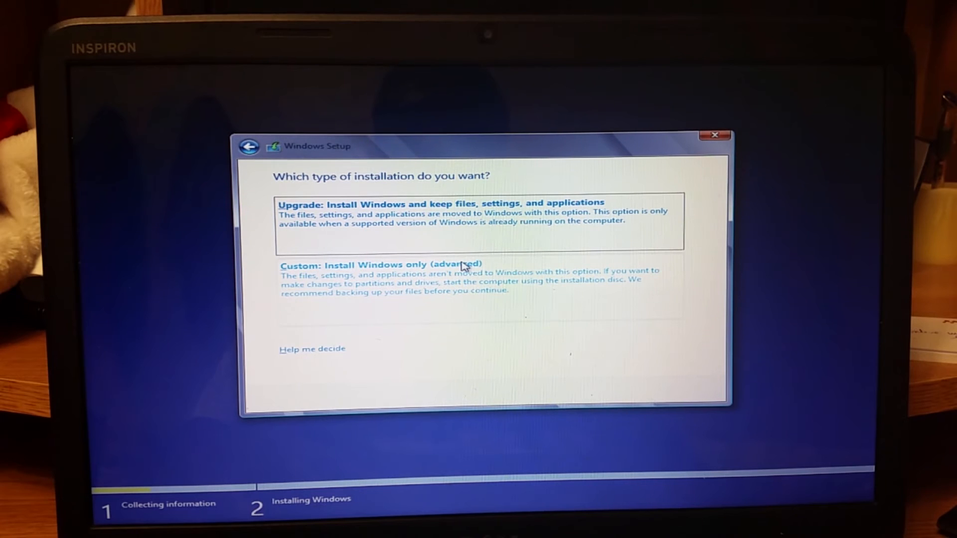
# Choose a custom install and delete the large Partition 2 on Drive 0
pyautogui.click(379, 265)
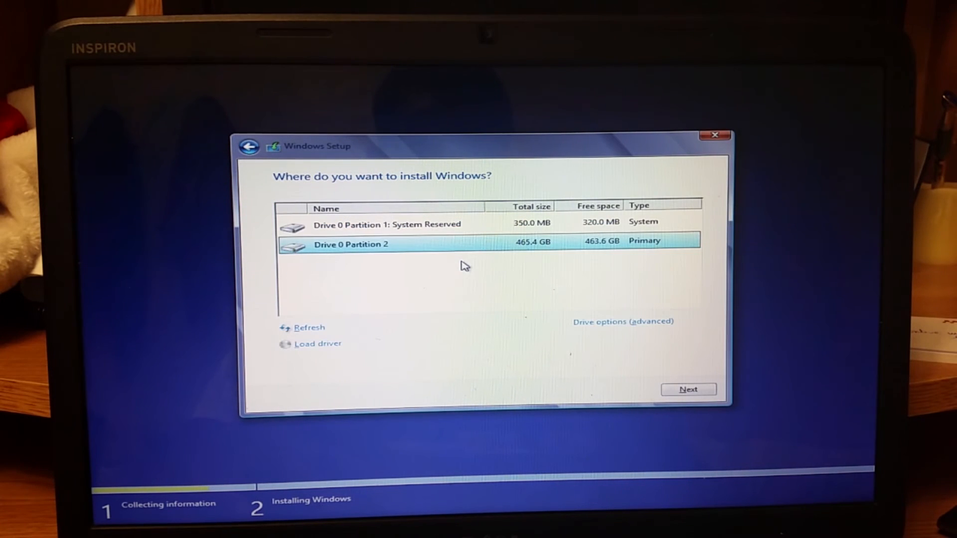
pyautogui.moveTo(445, 250)
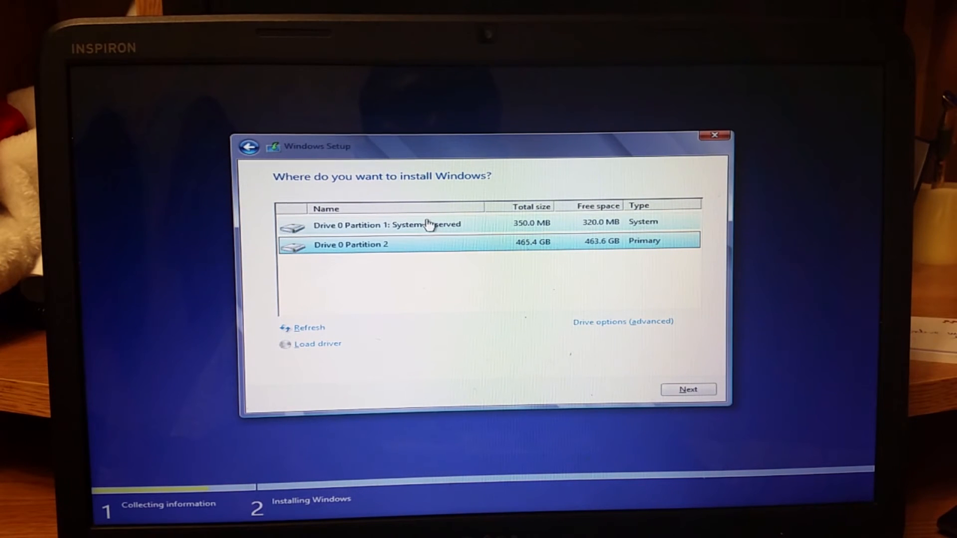
pyautogui.click(388, 225)
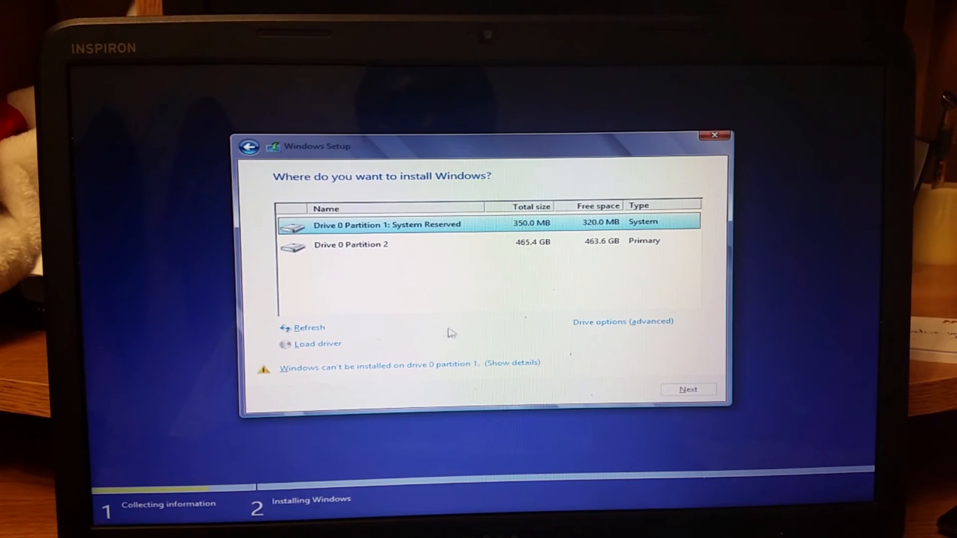
pyautogui.moveTo(413, 245)
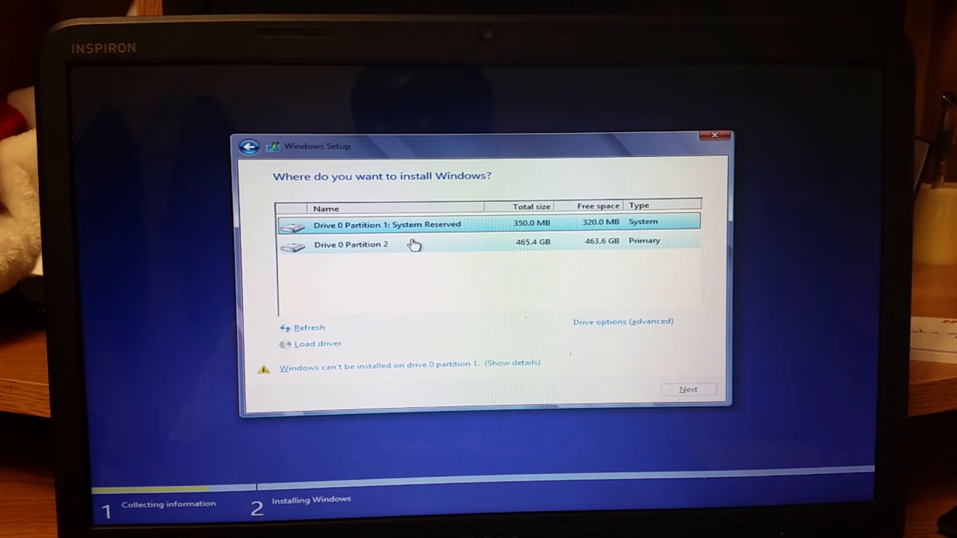
pyautogui.moveTo(405, 247)
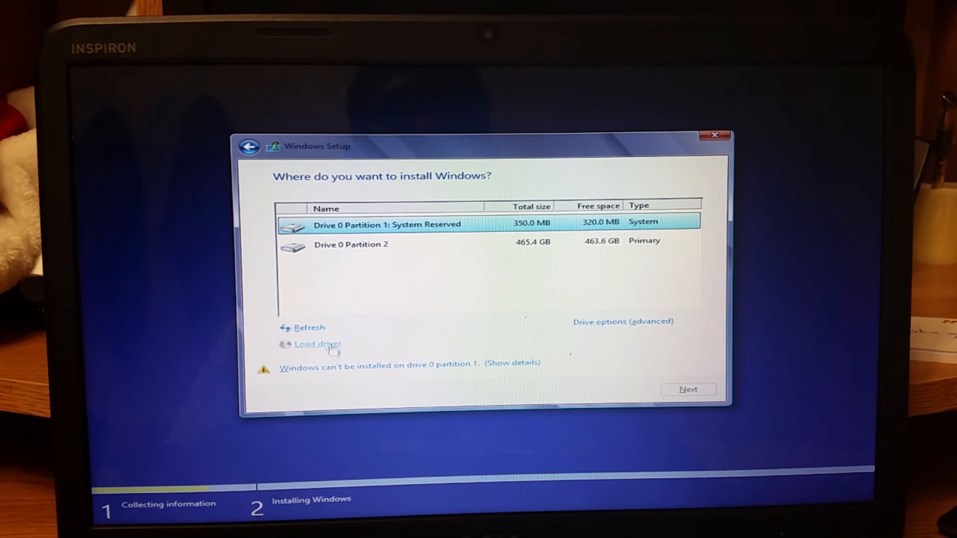
pyautogui.click(317, 344)
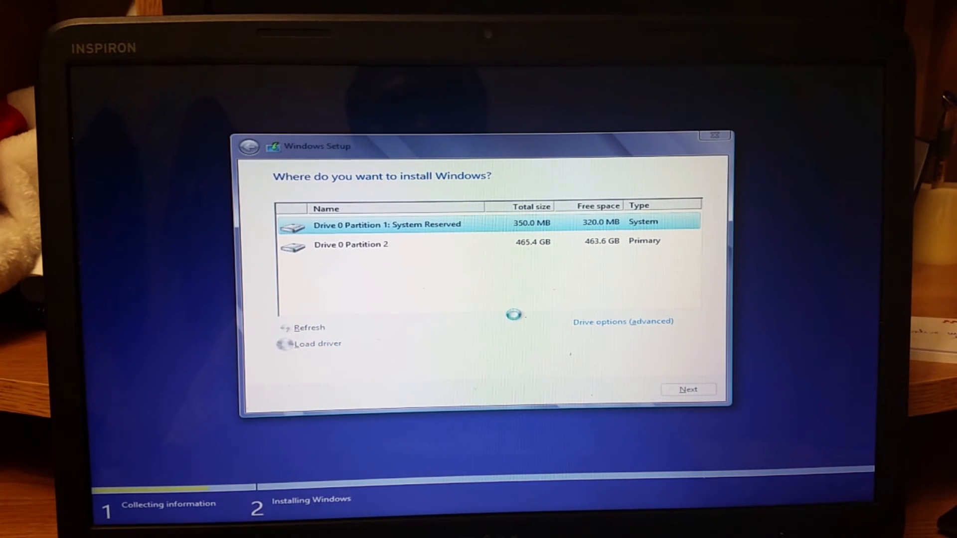
pyautogui.click(622, 322)
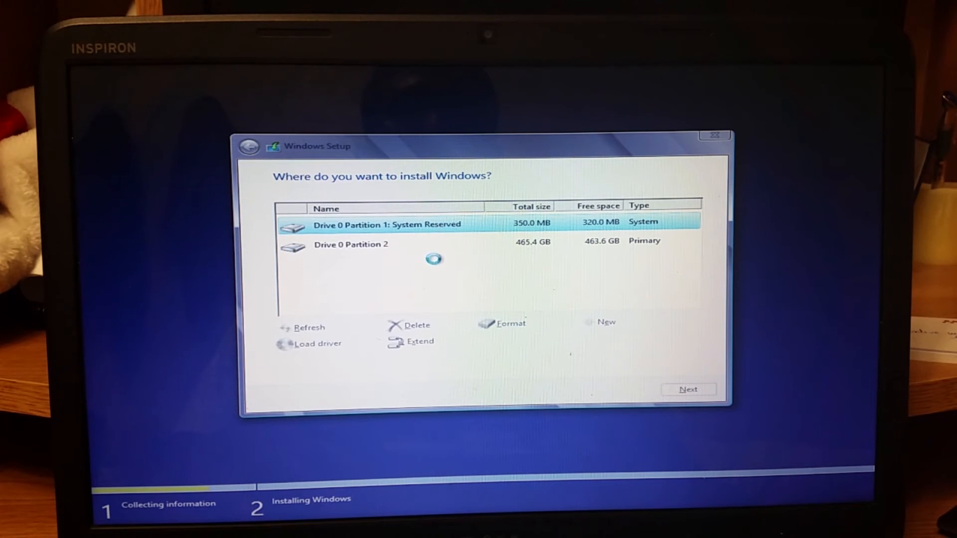
pyautogui.click(351, 244)
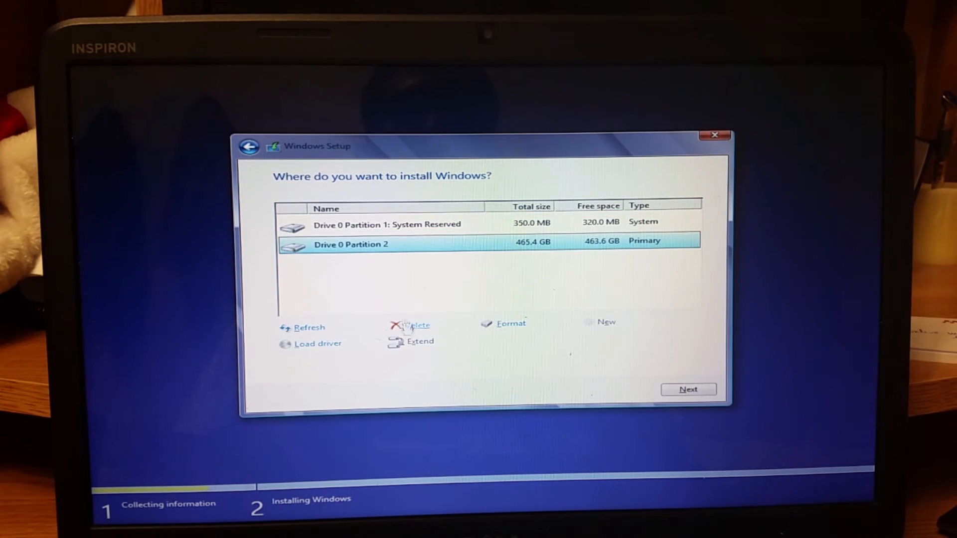
pyautogui.click(417, 325)
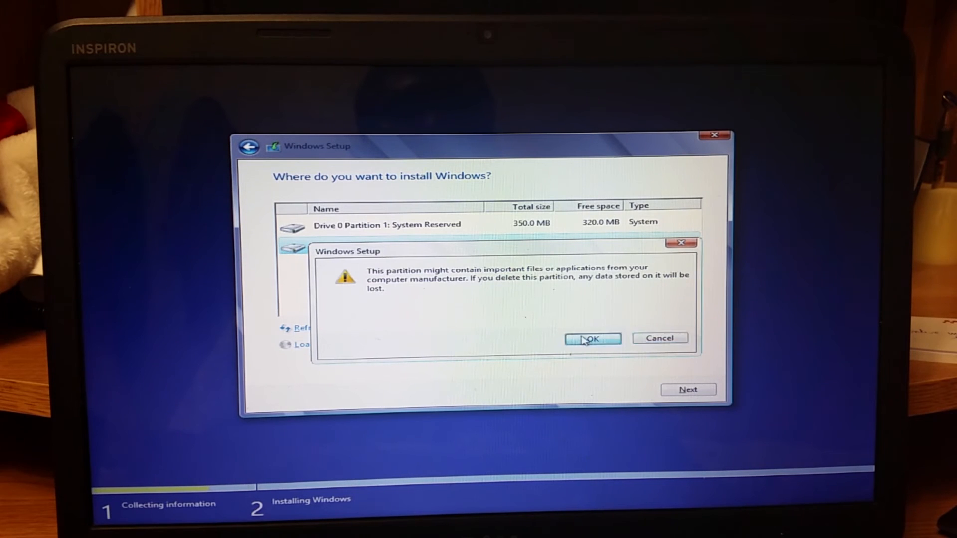
pyautogui.click(592, 339)
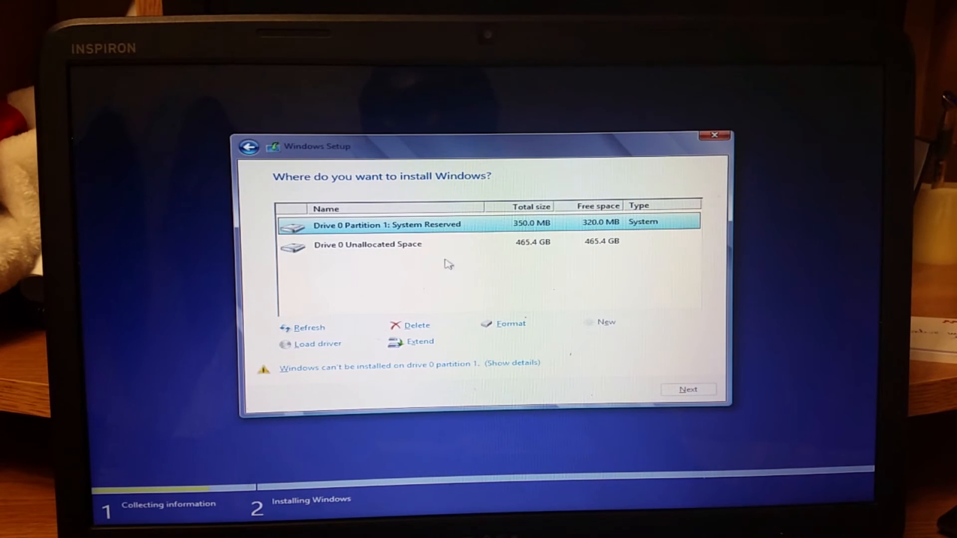
# Delete the System Reserved partition and install onto the unallocated Drive 0 space
pyautogui.click(415, 325)
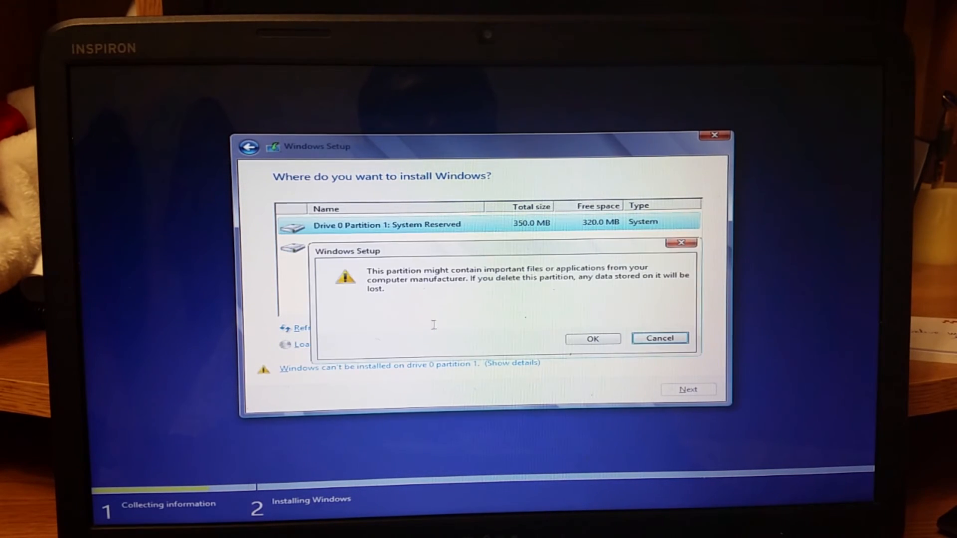
pyautogui.click(591, 340)
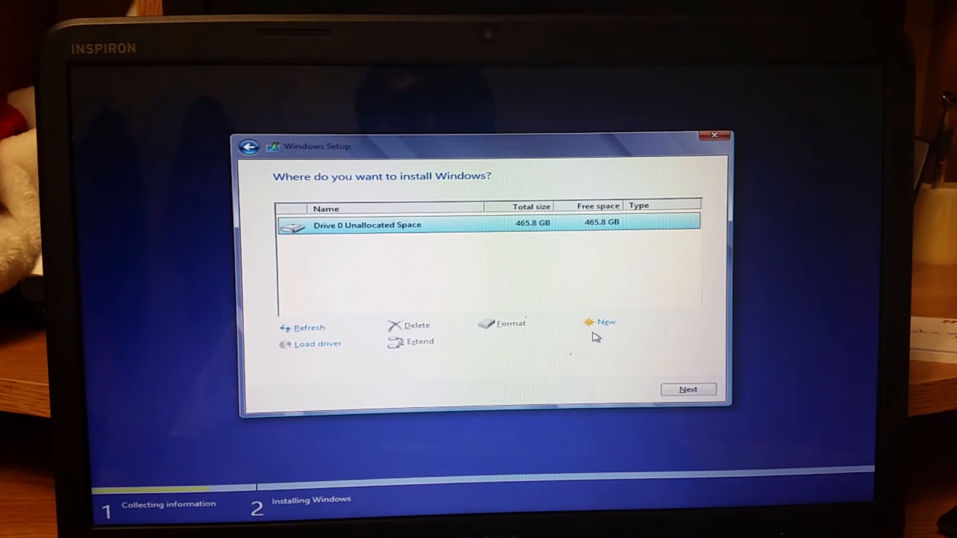
pyautogui.moveTo(434, 241)
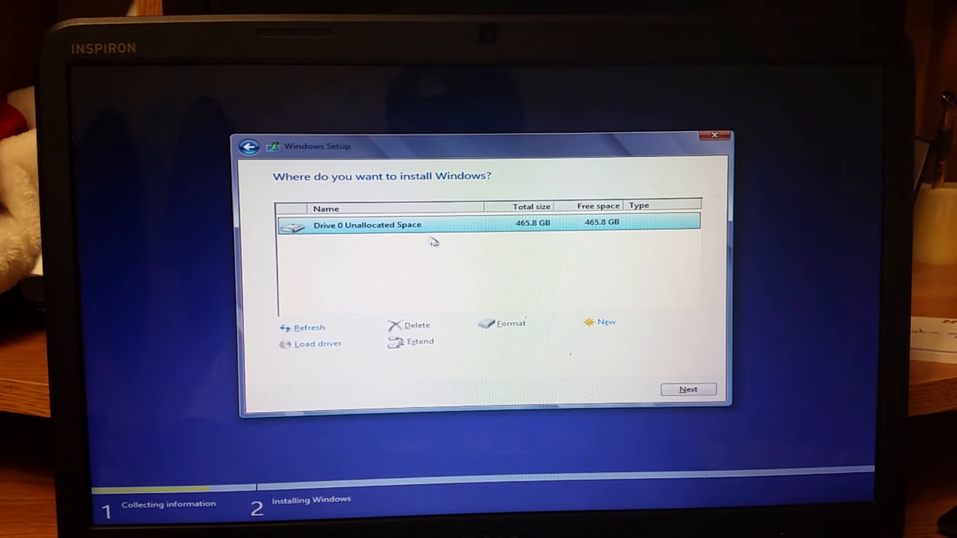
pyautogui.moveTo(632, 343)
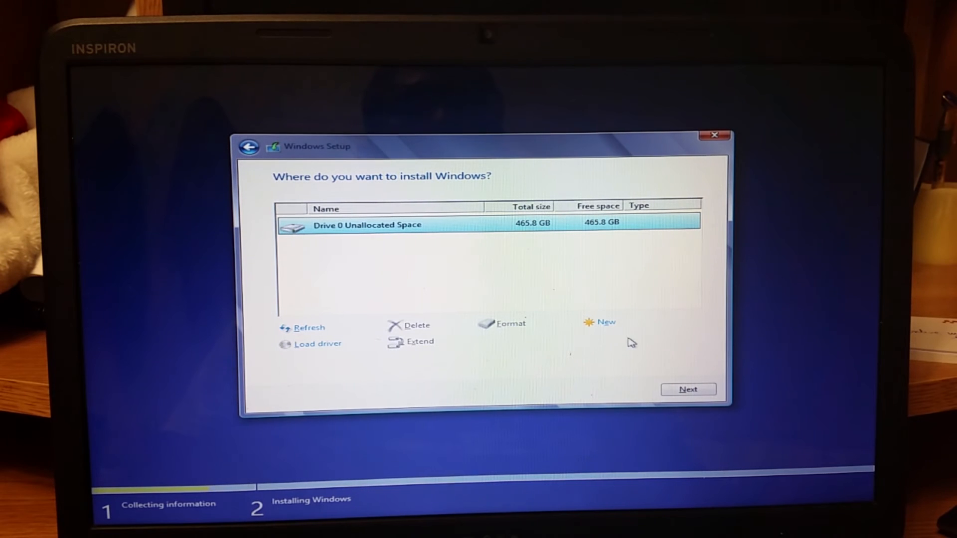
pyautogui.click(688, 389)
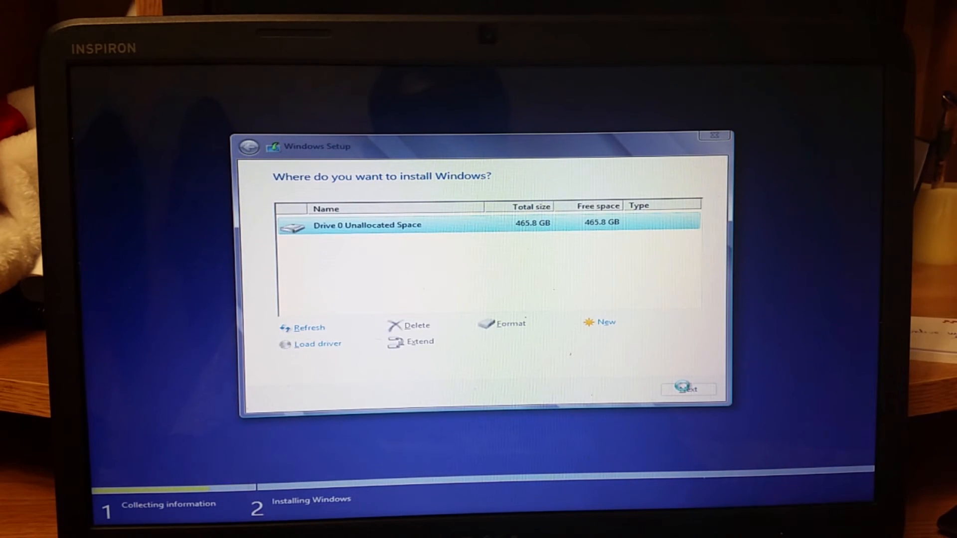
pyautogui.click(688, 389)
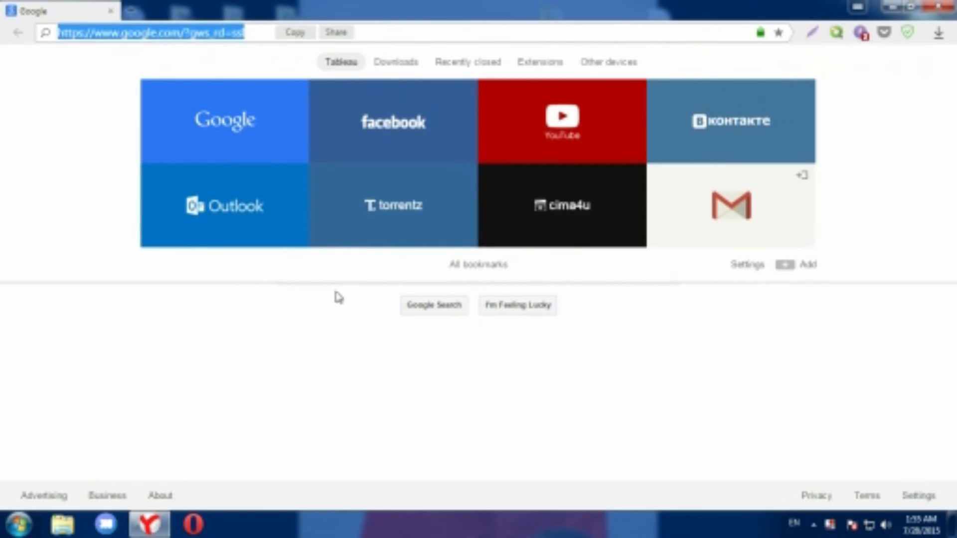
# Search Google for 'windows 7 drivers for dell N5050'
pyautogui.write('windows 7 d')
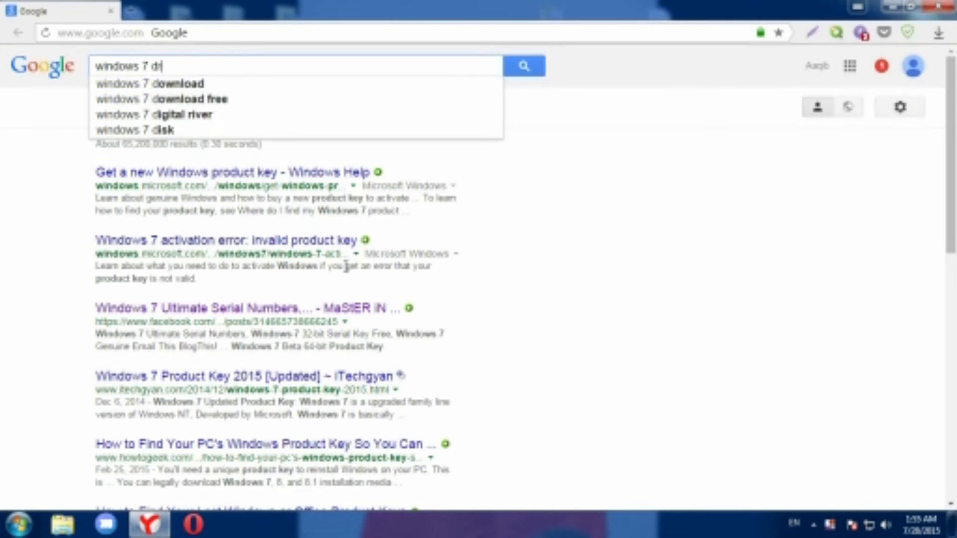
pyautogui.write('ivers for')
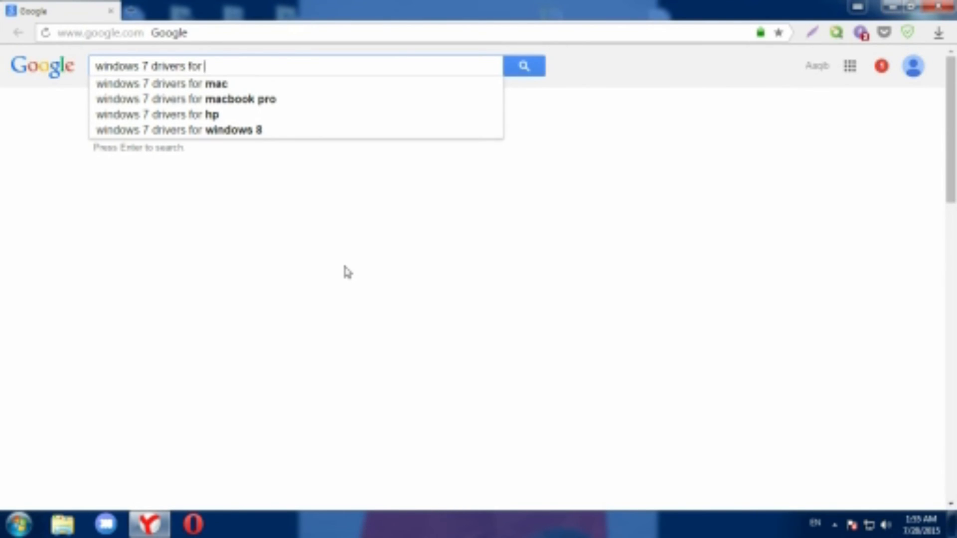
pyautogui.write('dell')
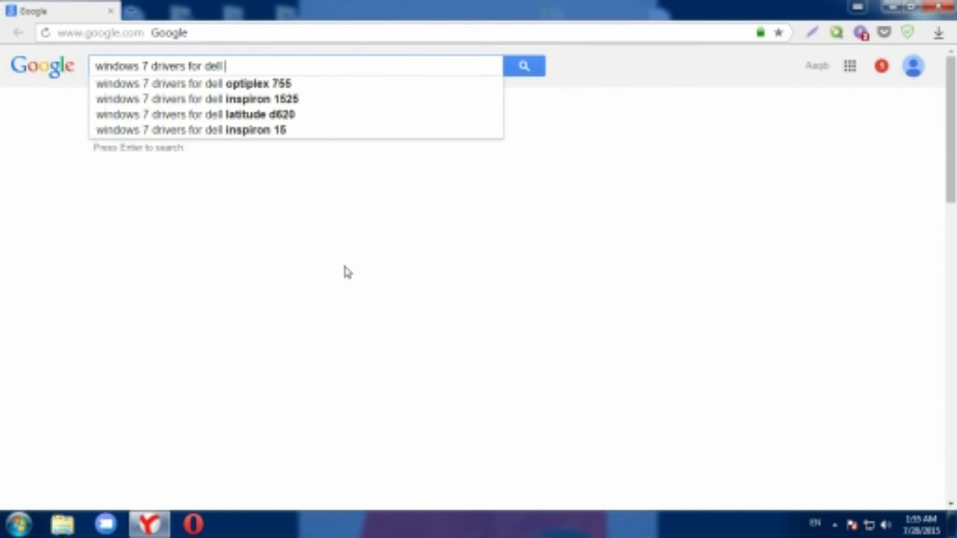
pyautogui.write('N5050')
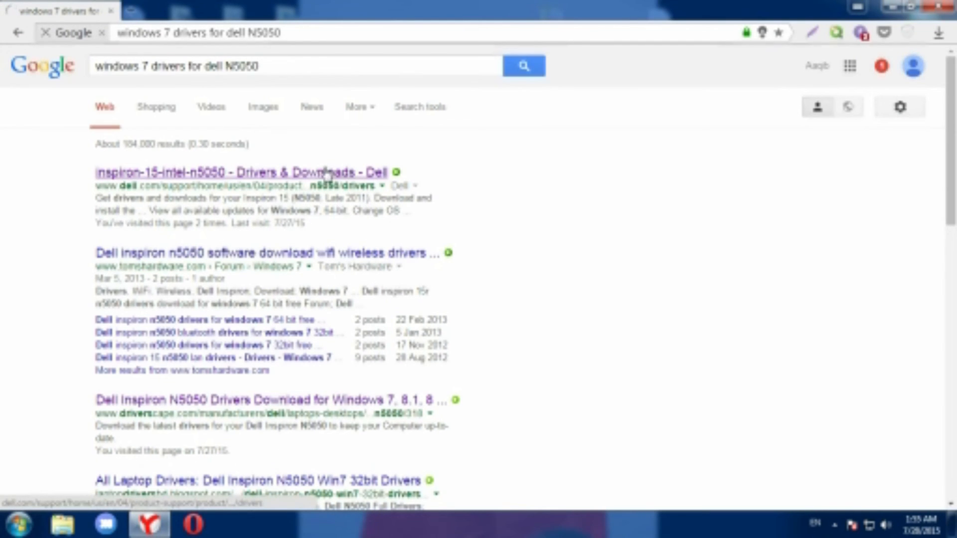
# Go to Dell's Inspiron 15 N5050 drivers page and expand the Audio category
pyautogui.click(237, 173)
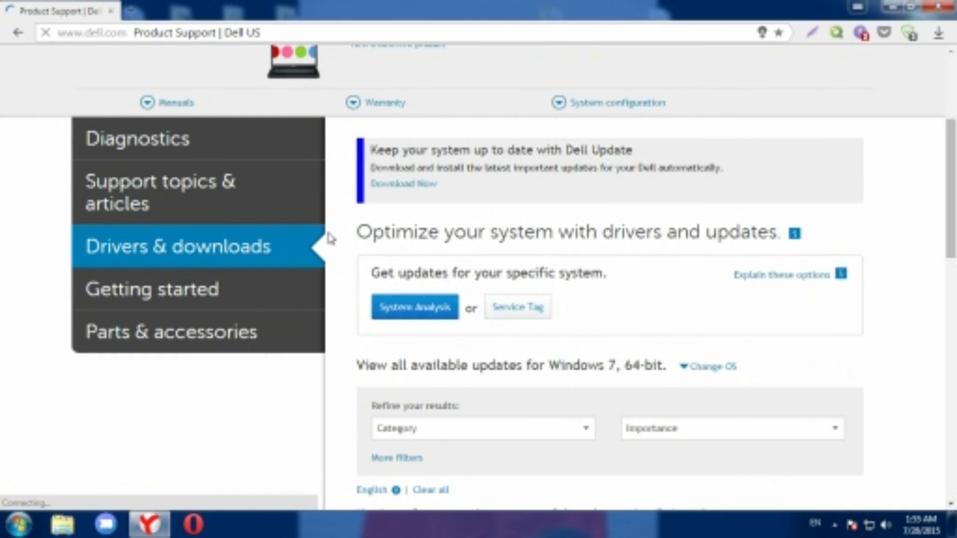
pyautogui.scroll(-3)
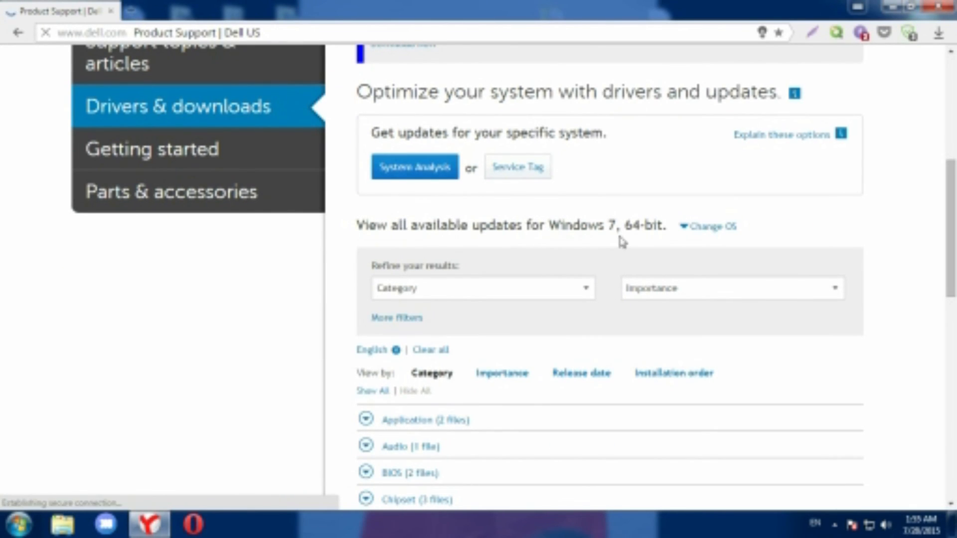
pyautogui.moveTo(568, 261)
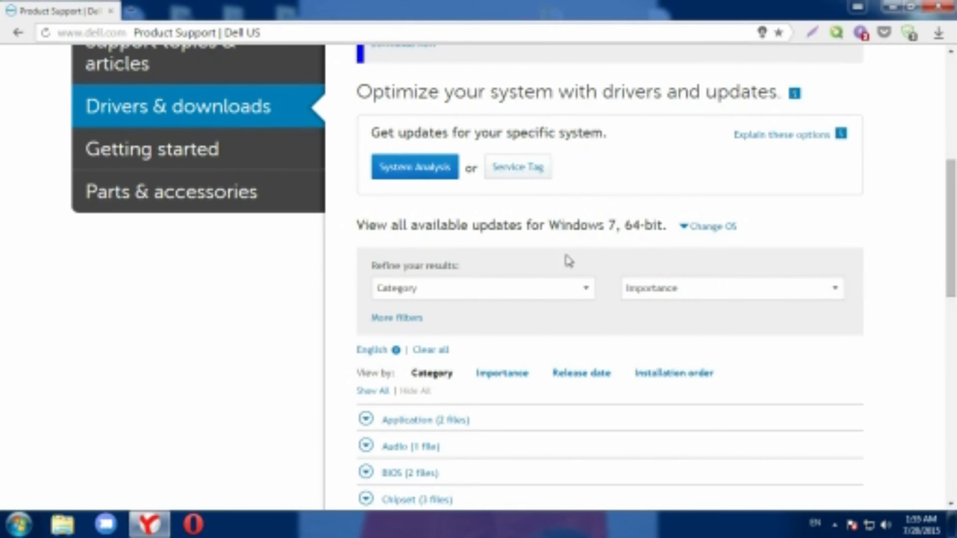
pyautogui.scroll(-3)
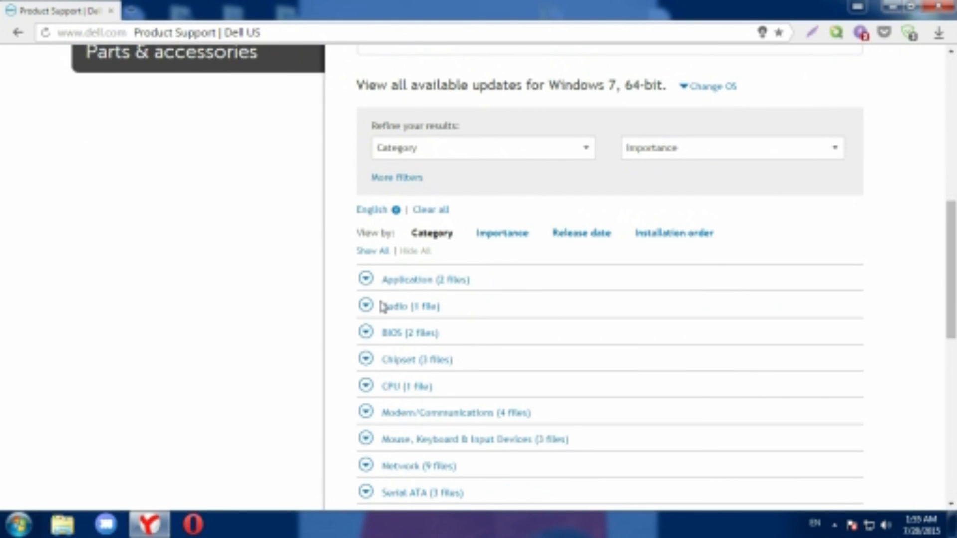
pyautogui.click(366, 306)
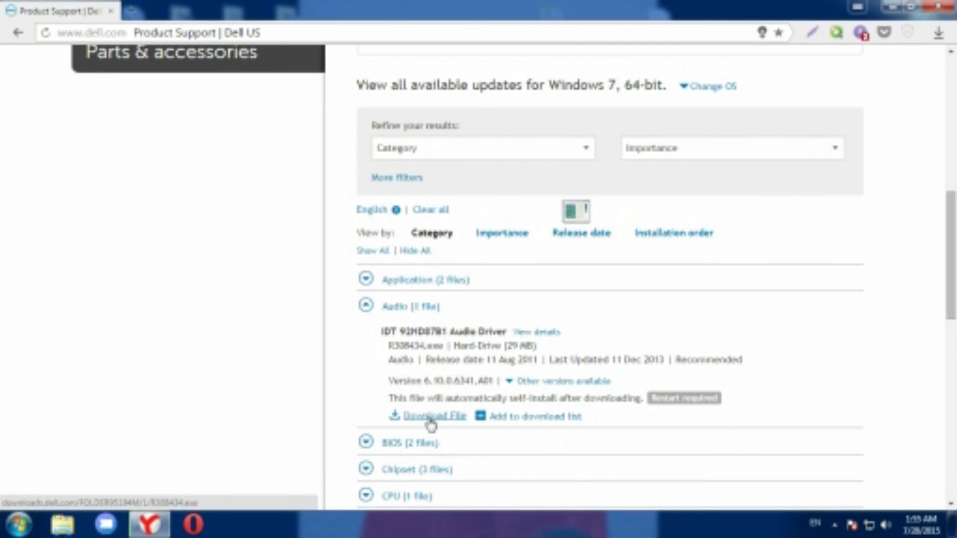
# Expand the Network category to list its available drivers
pyautogui.scroll(-3)
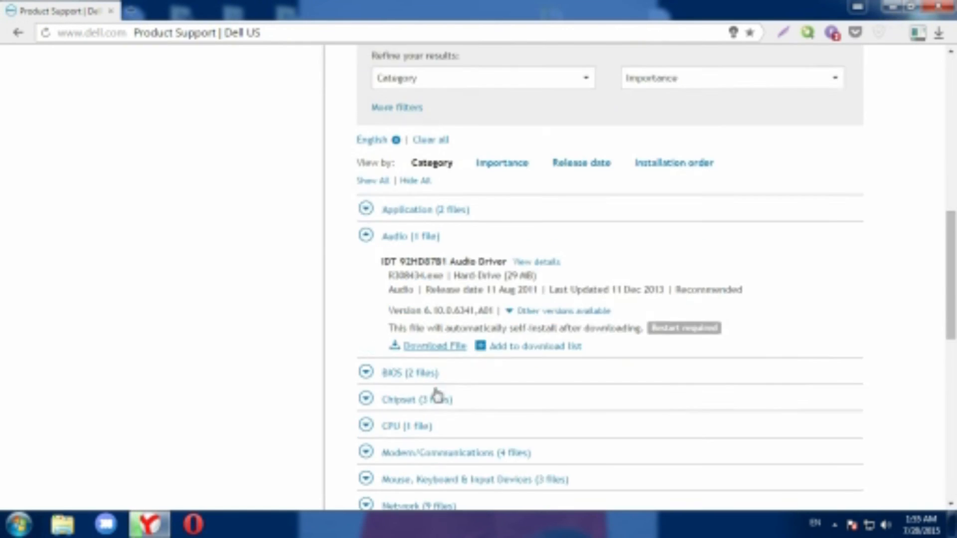
pyautogui.scroll(-3)
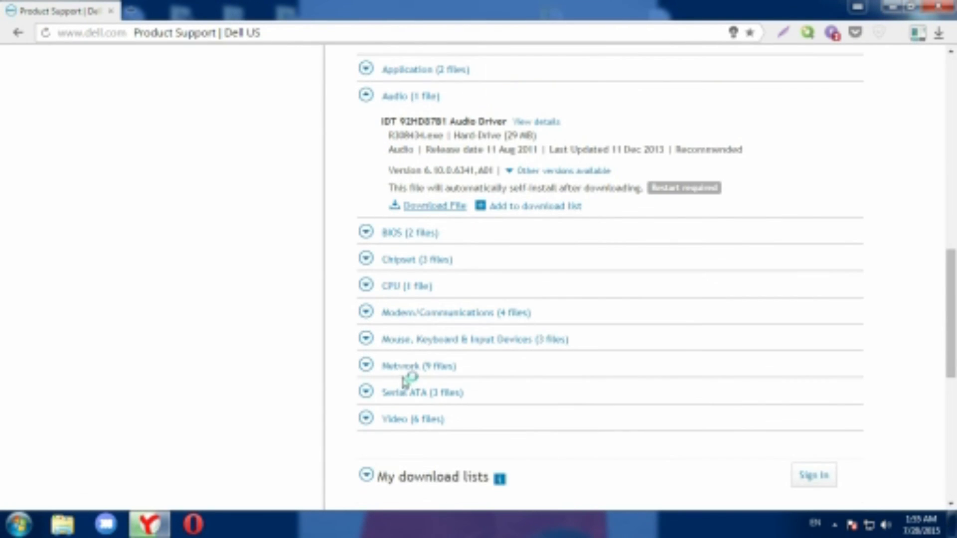
pyautogui.moveTo(409, 366)
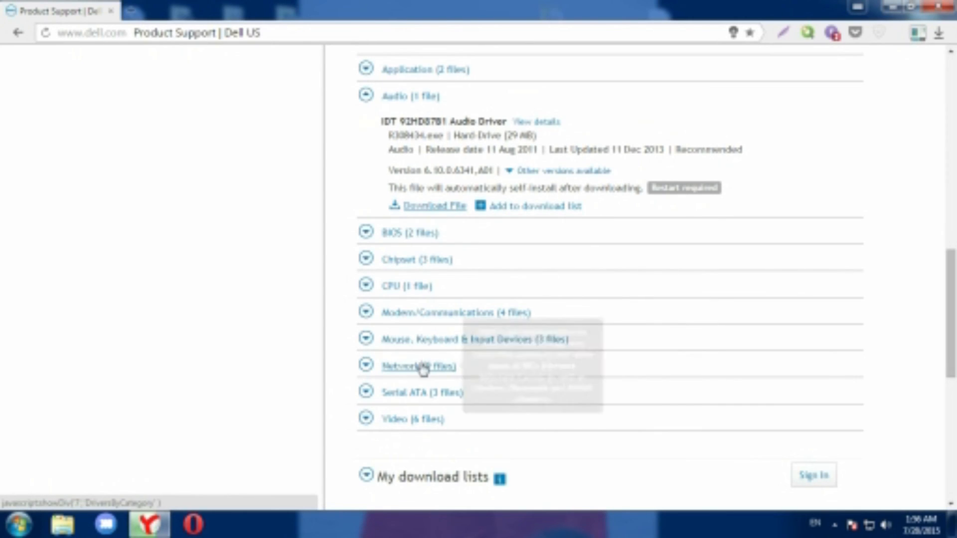
pyautogui.click(419, 366)
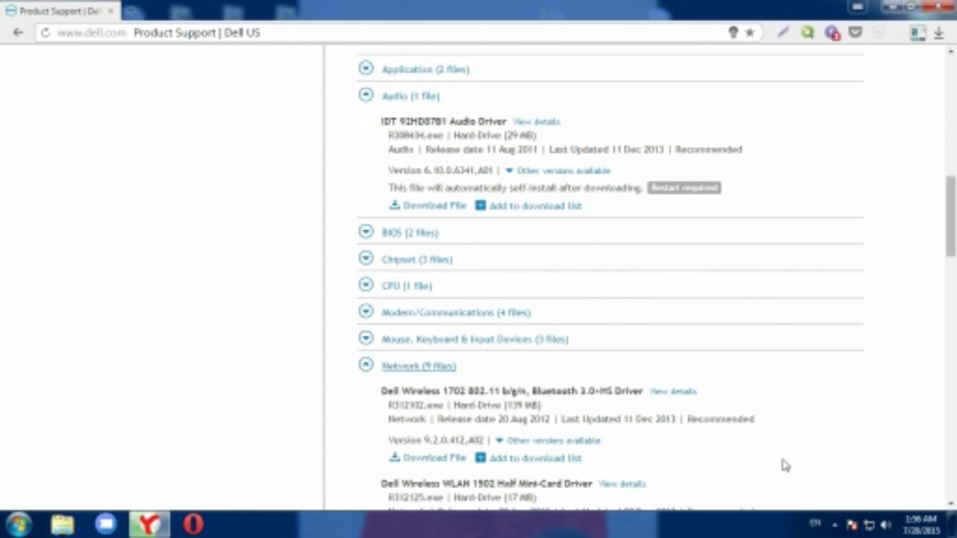
pyautogui.scroll(-3)
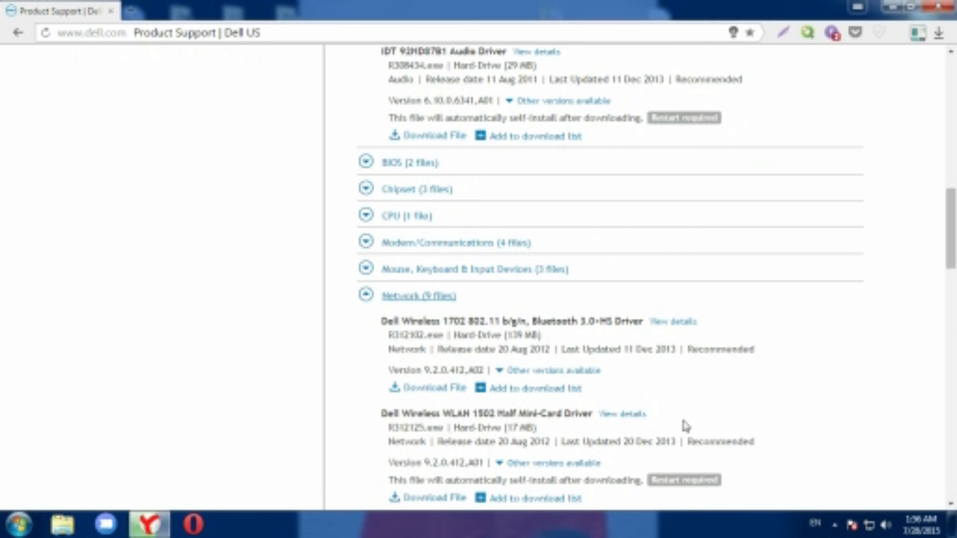
pyautogui.moveTo(676, 396)
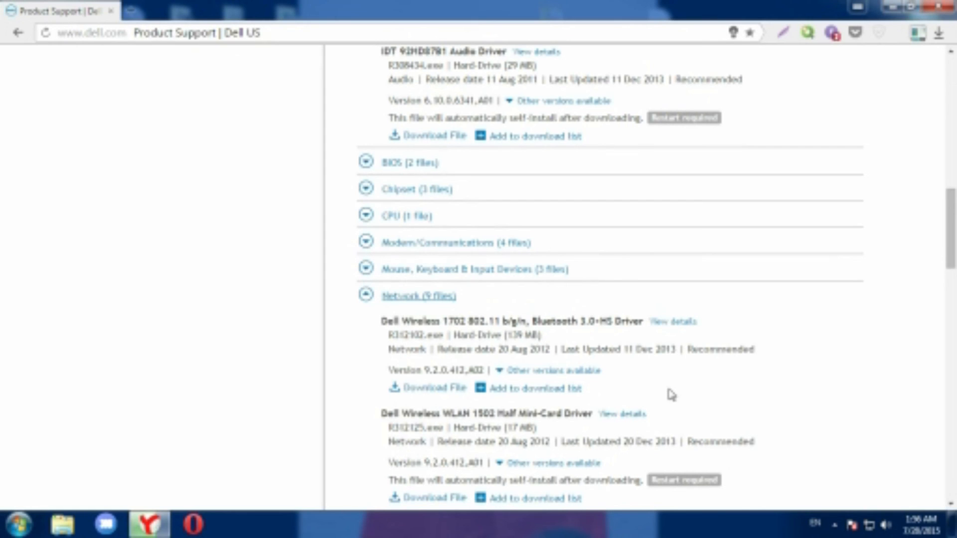
pyautogui.moveTo(489, 183)
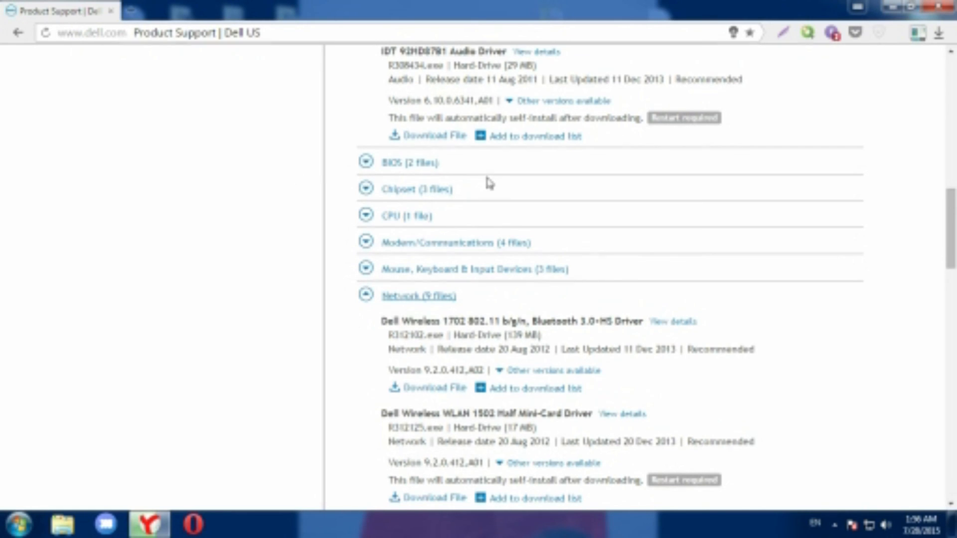
pyautogui.moveTo(625, 236)
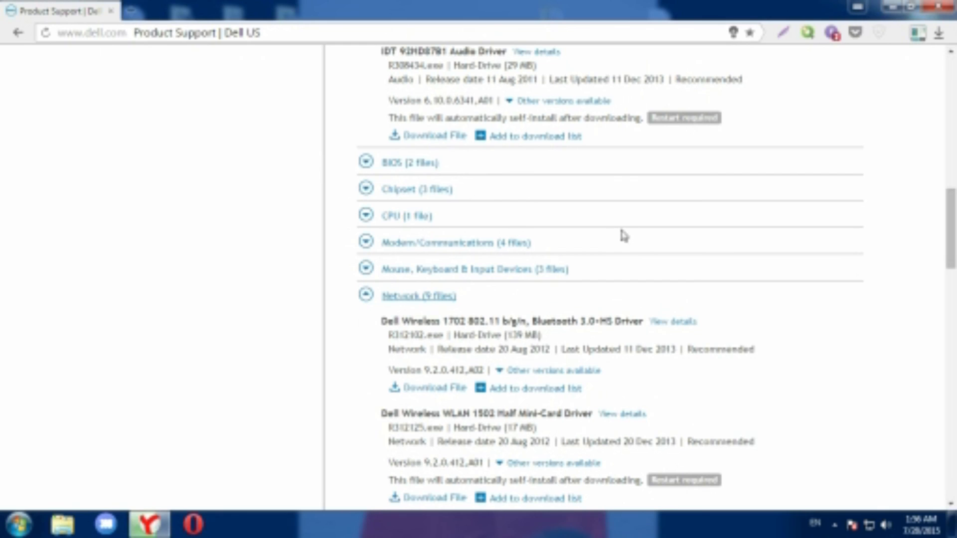
pyautogui.moveTo(616, 233)
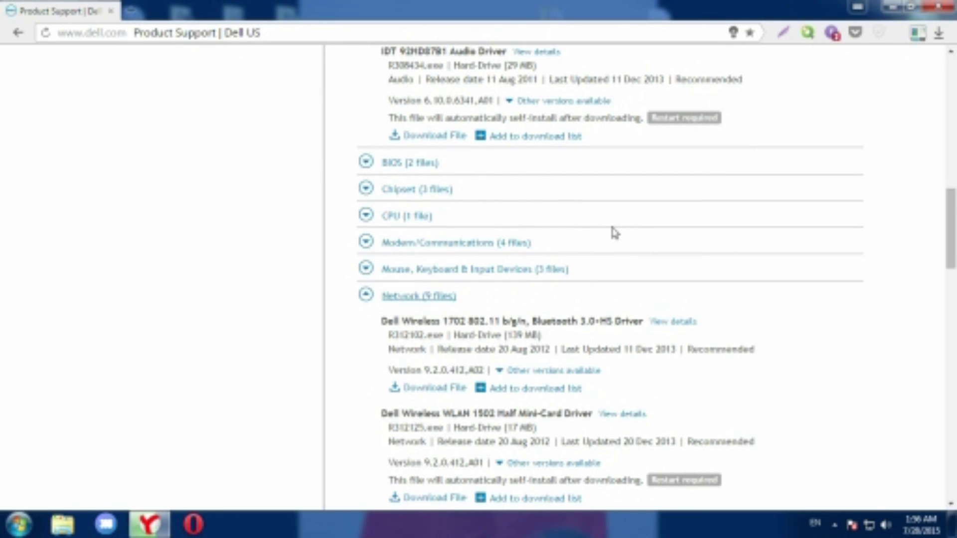
pyautogui.moveTo(805, 526)
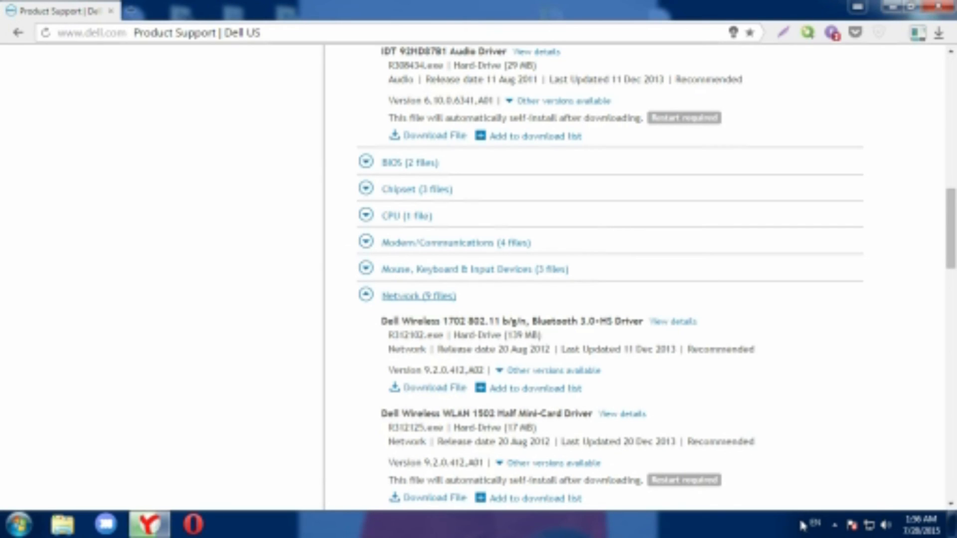
pyautogui.moveTo(809, 512)
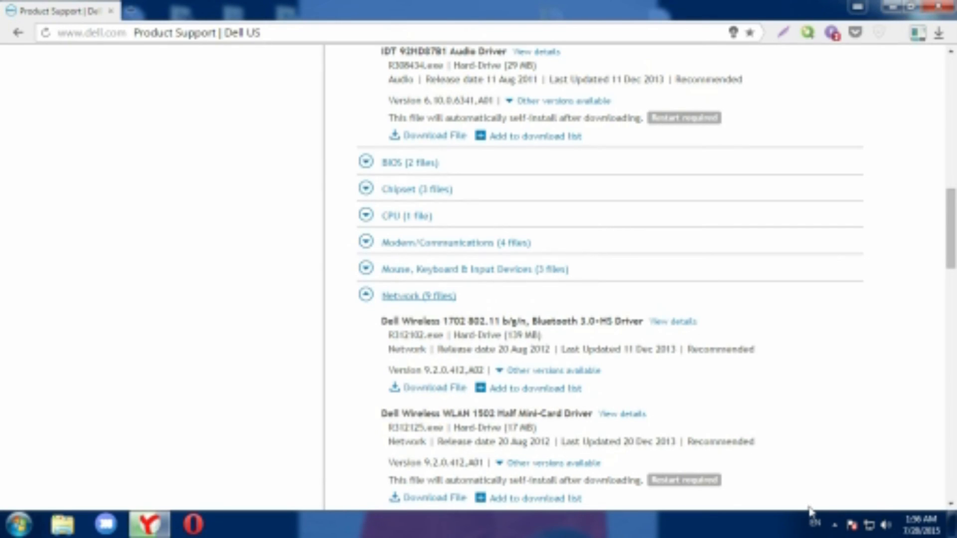